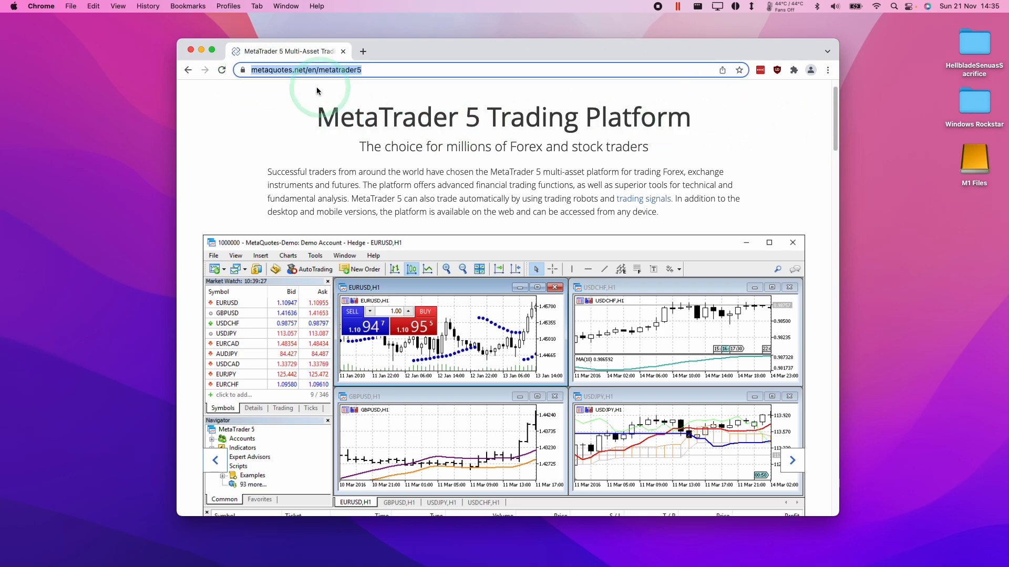
Copy MetaTrader 5 from the disk image into the Applications folder.
click(293, 69)
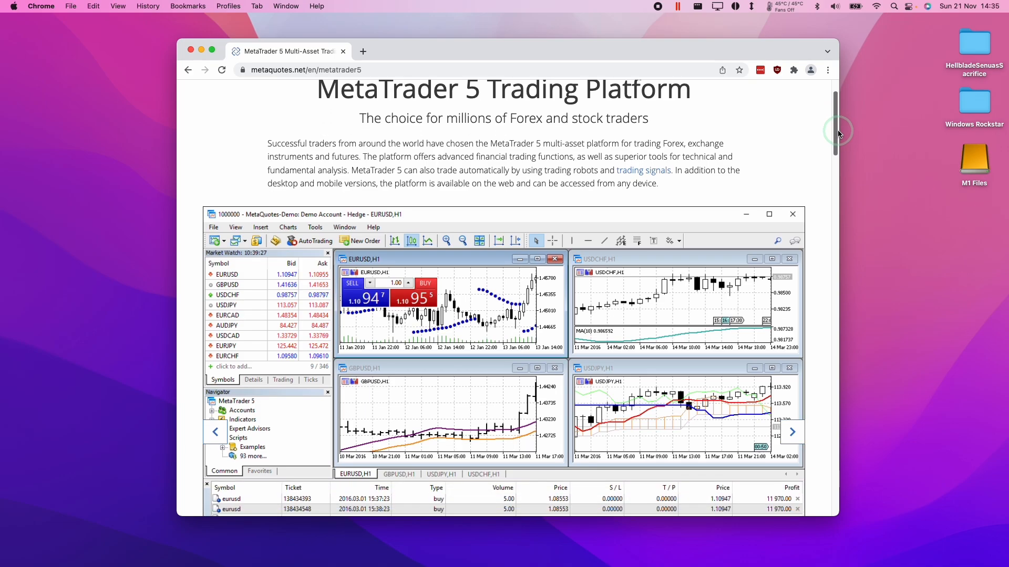
click(366, 99)
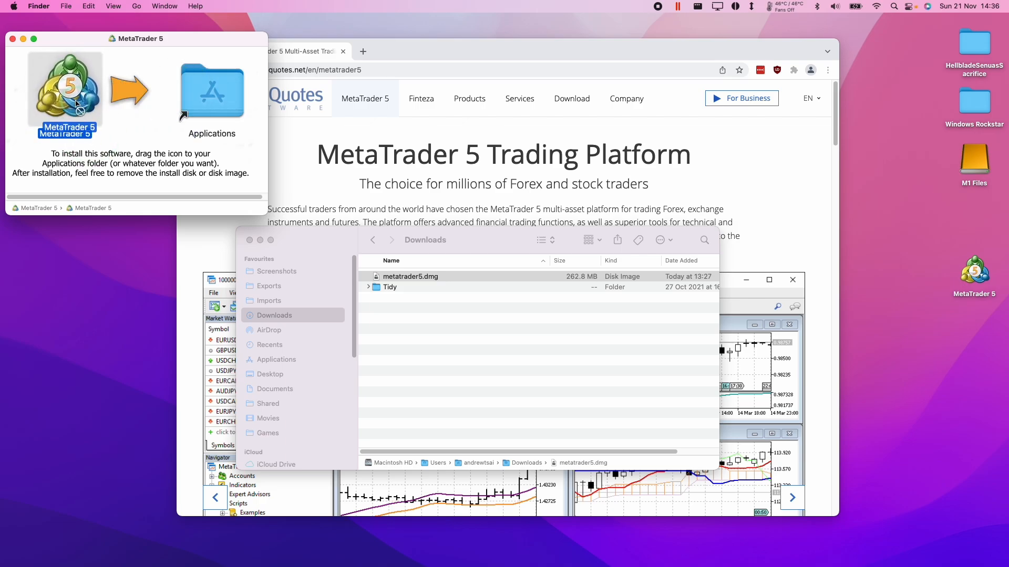
drag(64, 90, 211, 91)
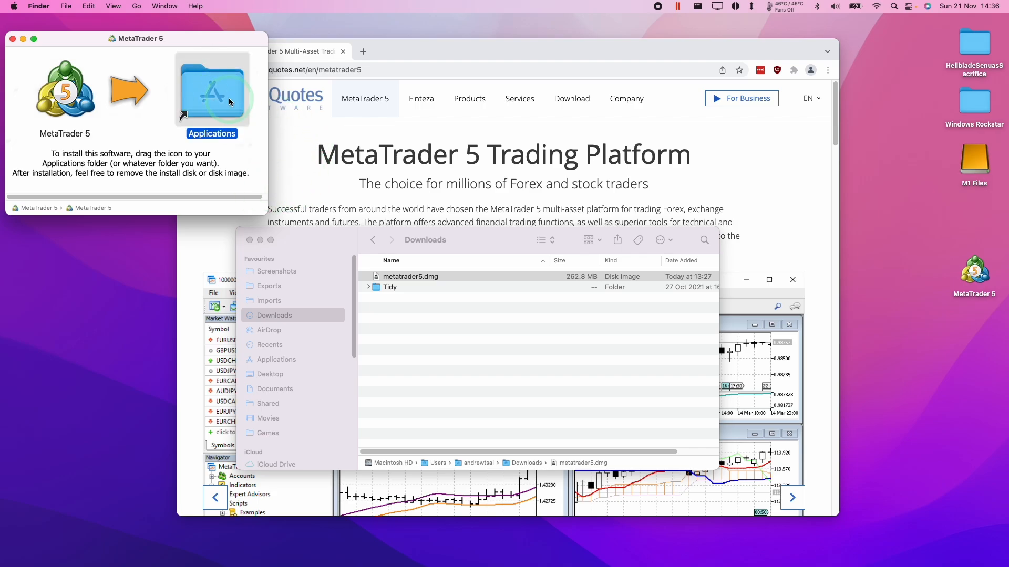
drag(64, 87, 211, 87)
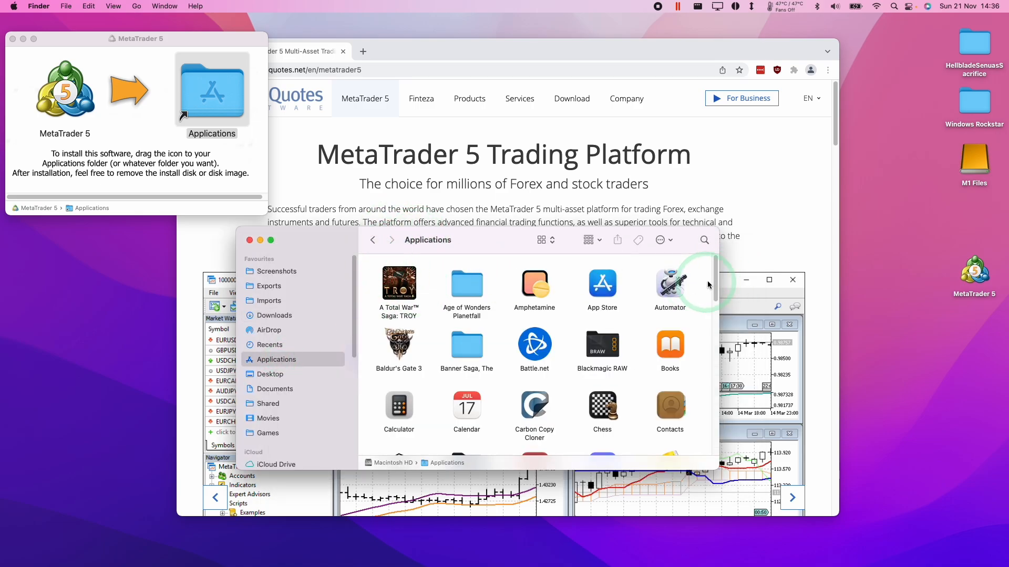
Launch MetaTrader 5 from Applications and allow the downloaded app to open.
scroll(down, 3)
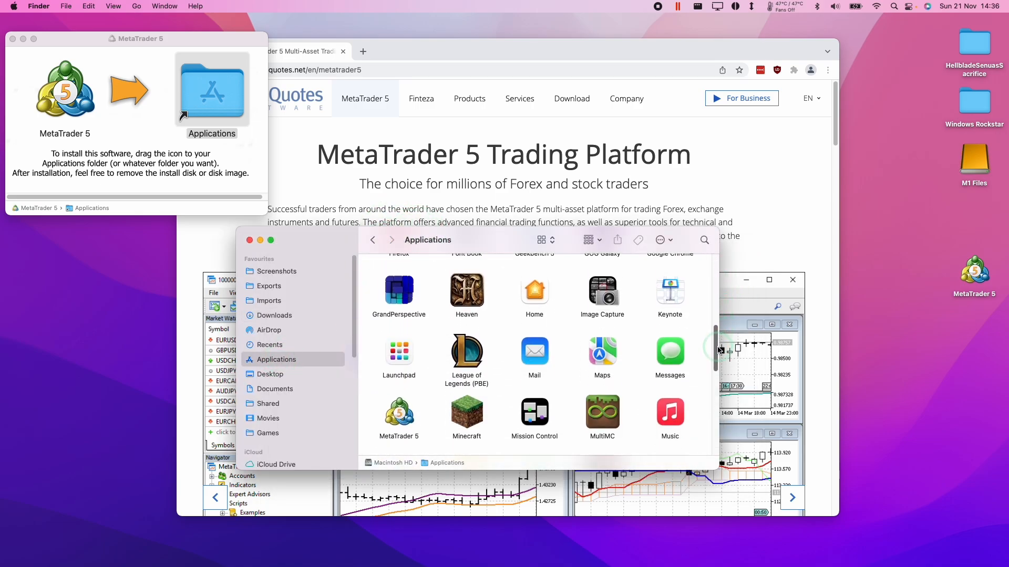
click(399, 365)
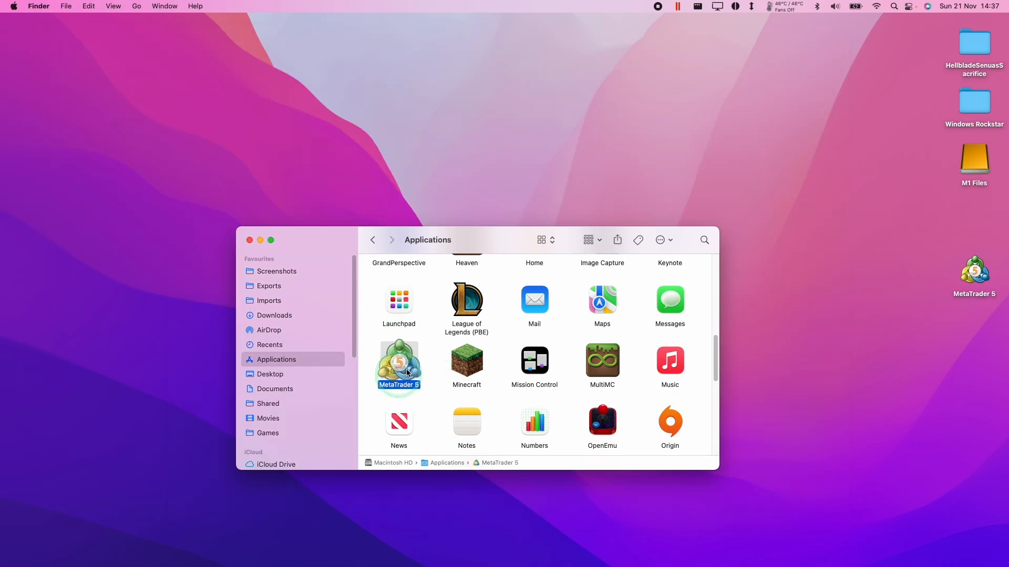
double_click(398, 367)
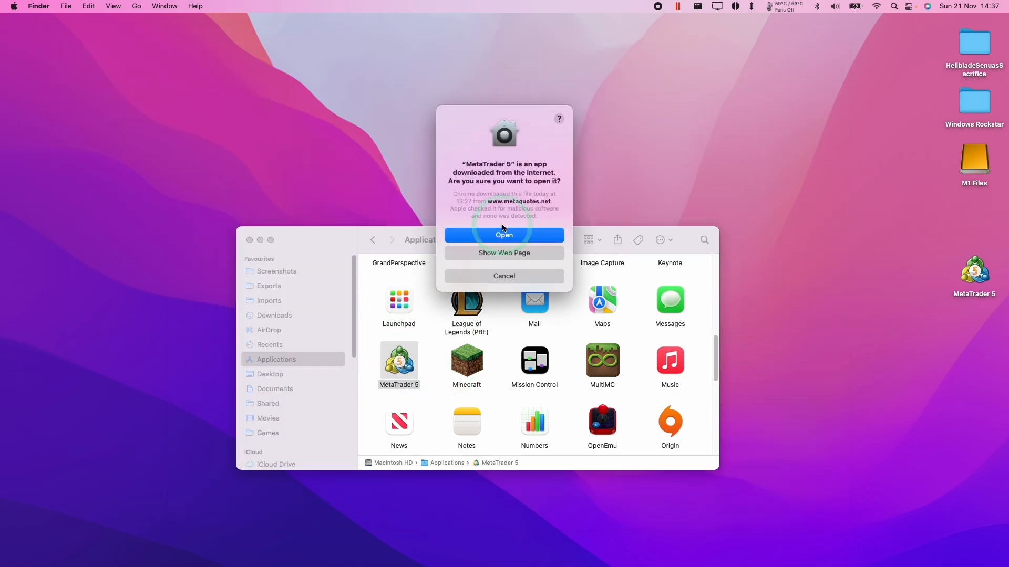
click(504, 234)
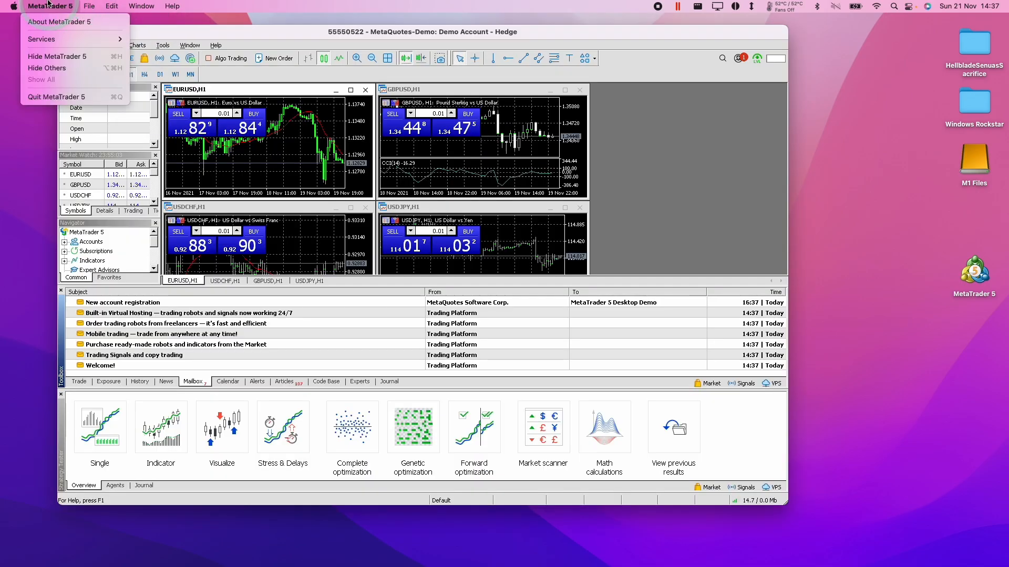
click(50, 21)
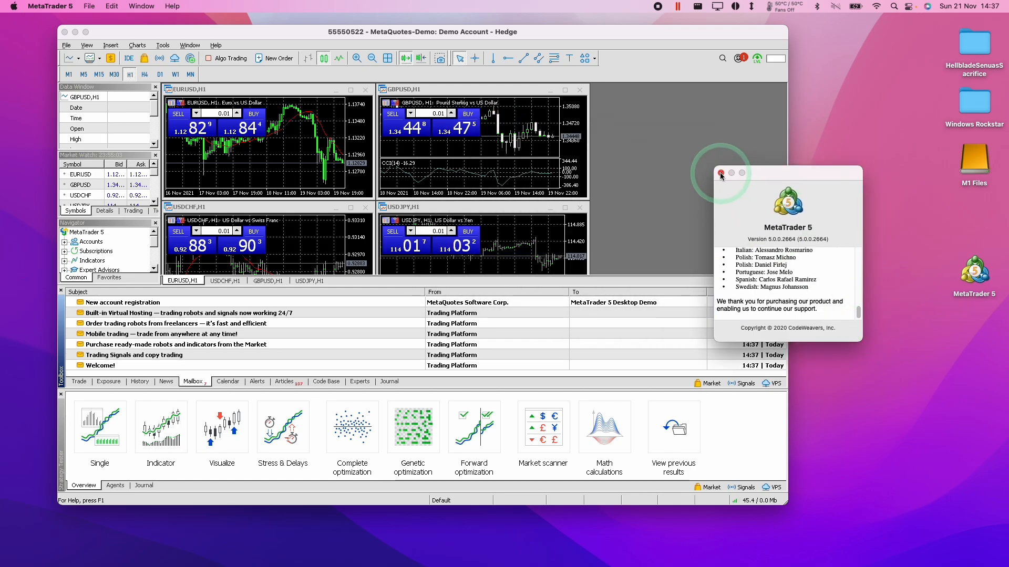
click(112, 6)
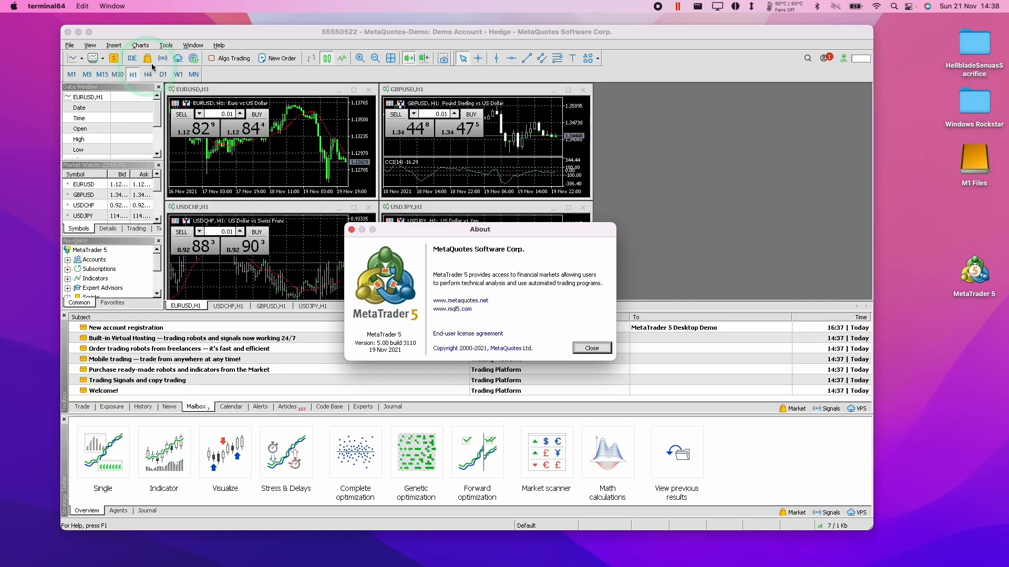
mouse_move(451, 278)
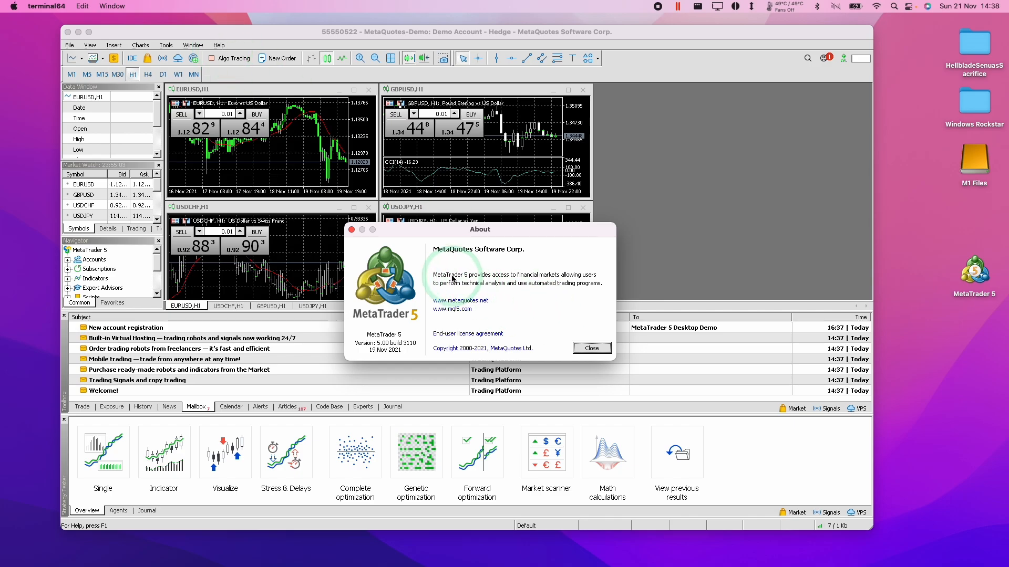
mouse_move(378, 349)
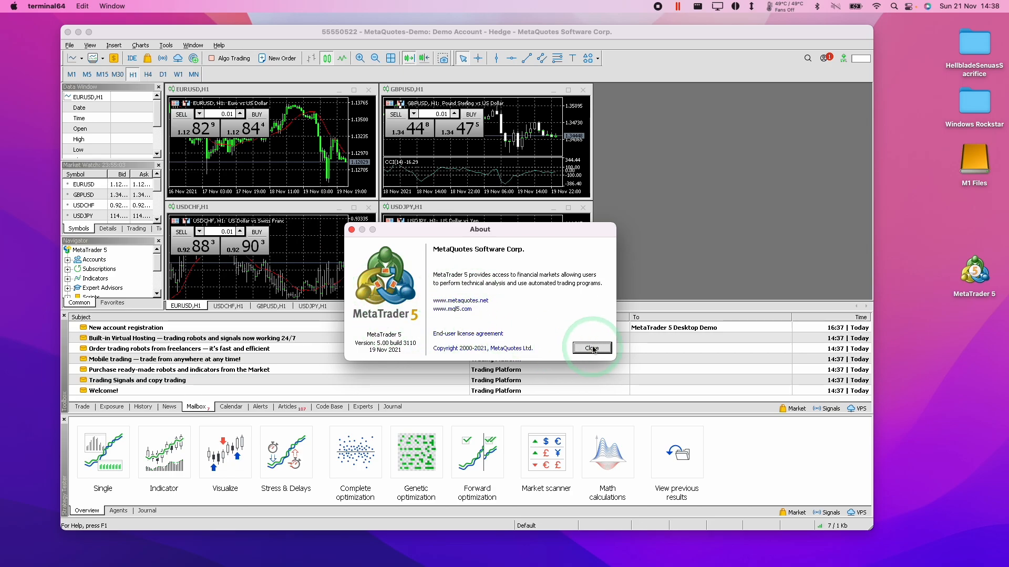
Close the About box showing version 5.00 build 3110.
click(590, 348)
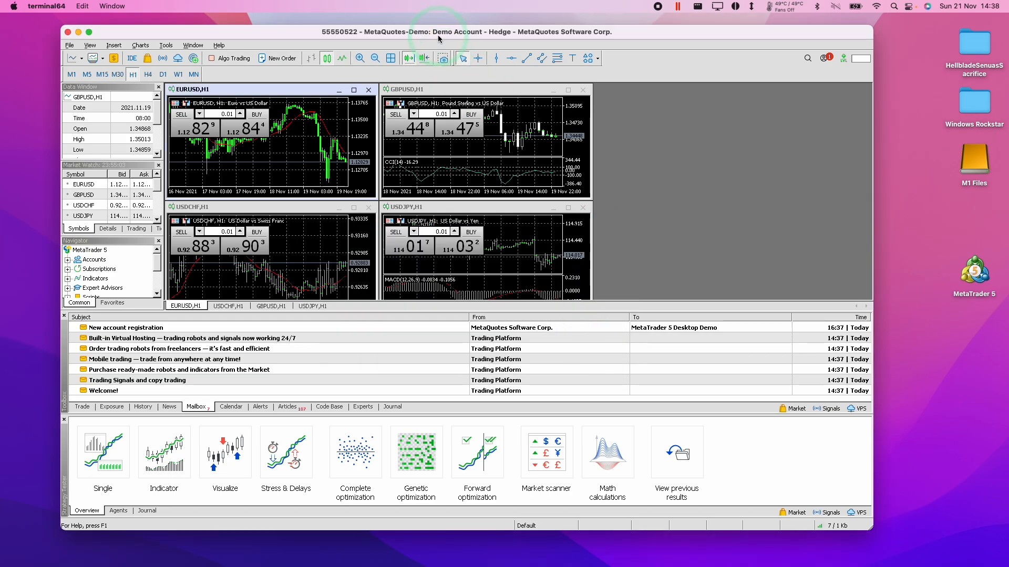